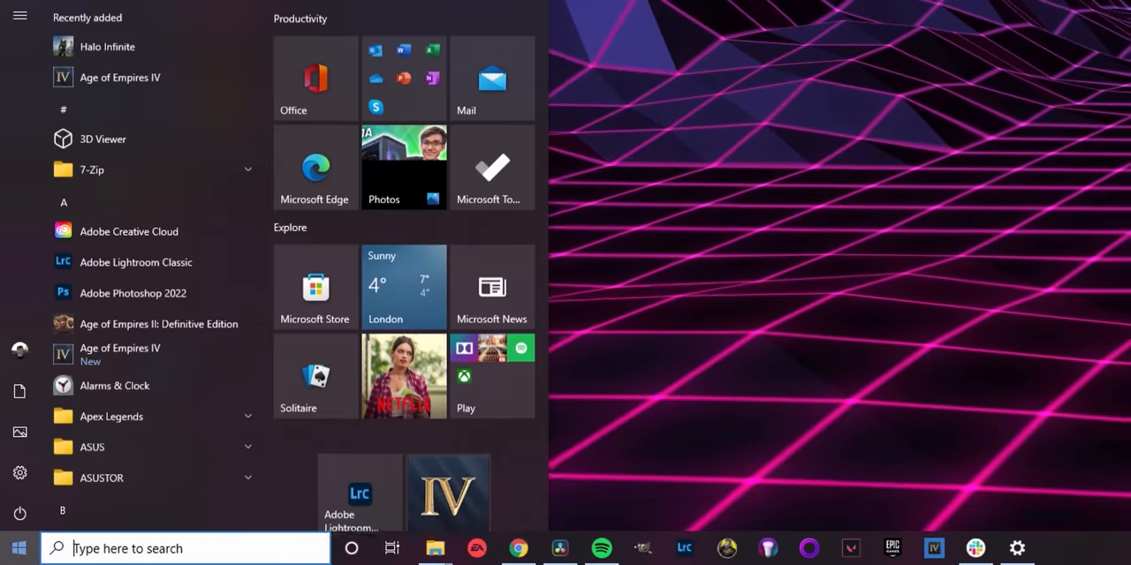
# Step: Search "activation" from Start and open Activation settings to view the Windows 10 Pro licence
pyautogui.write('activation')
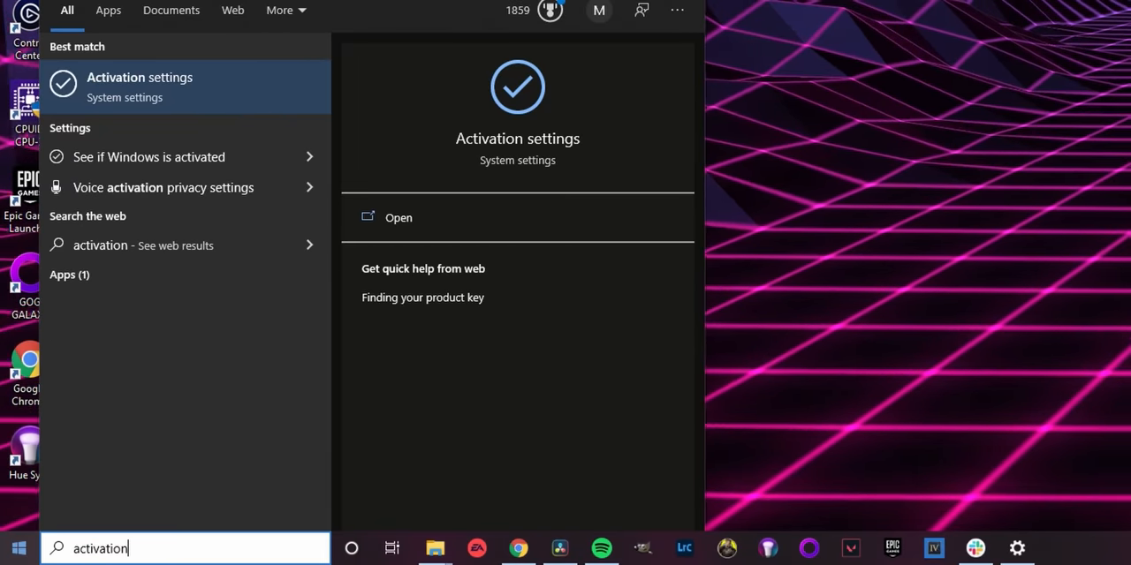
pyautogui.click(399, 218)
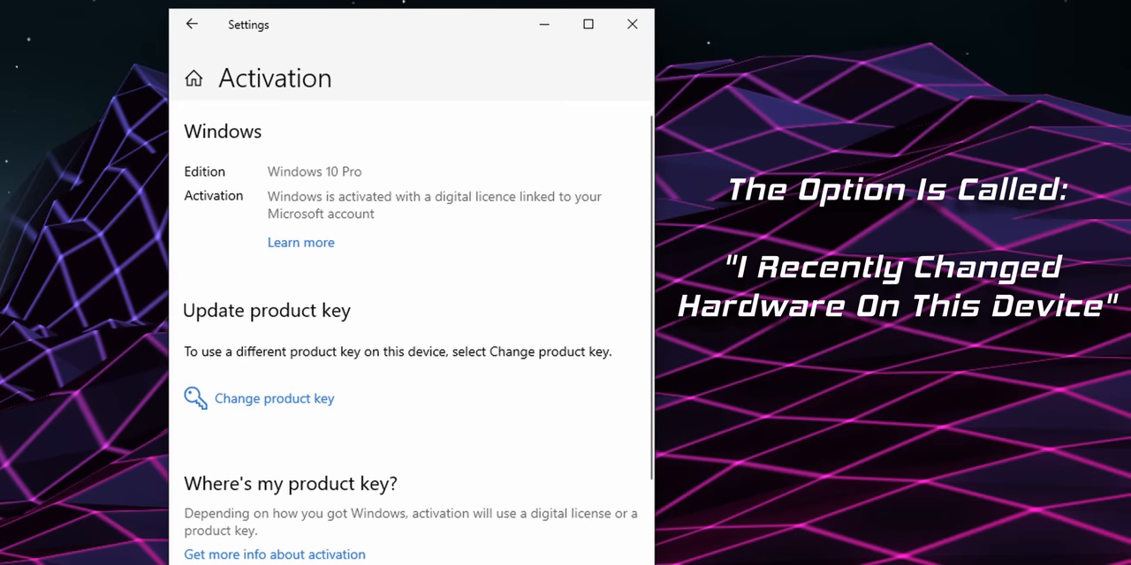